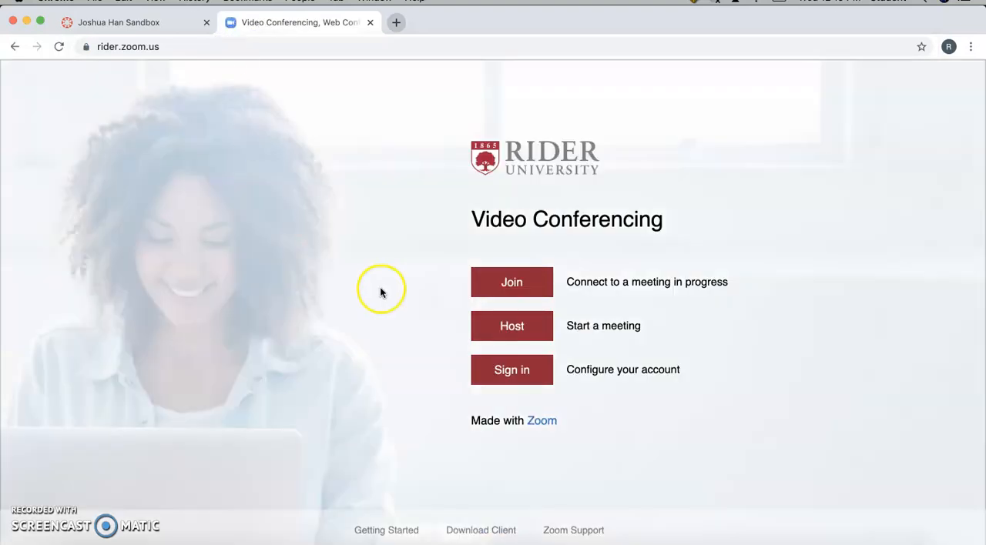
mouse_move(512, 369)
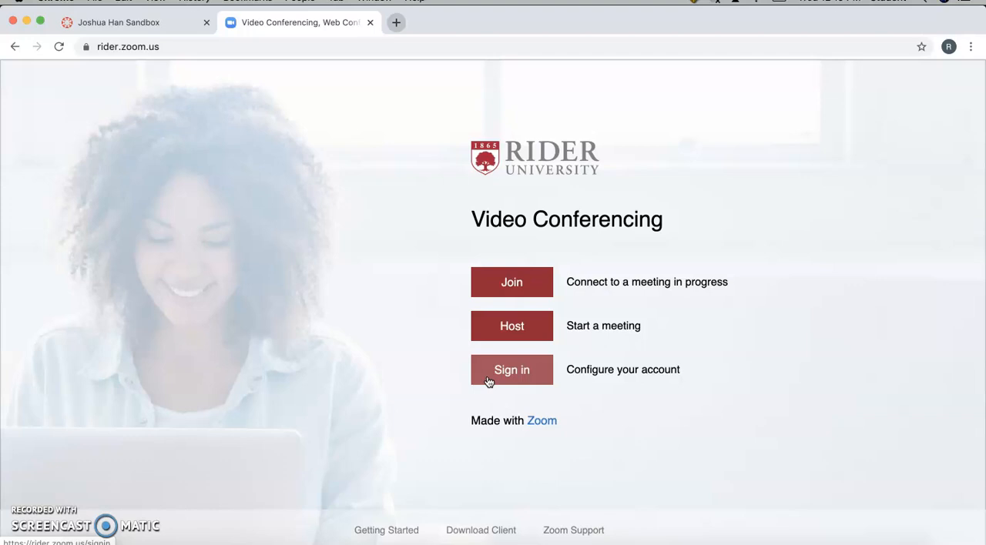
- Sign in to the university Zoom account on rider.zoom.us
left_click(511, 370)
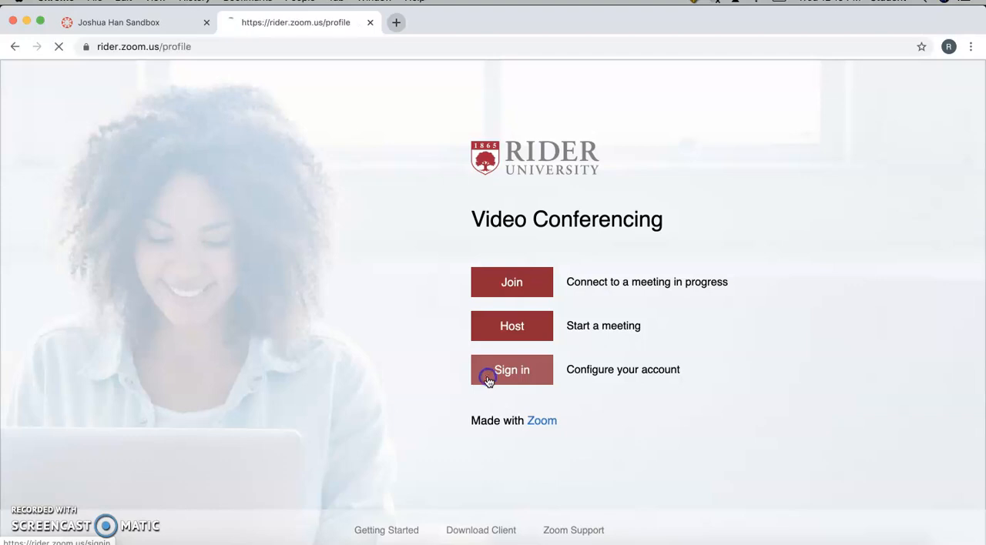
- Land on the Zoom profile page showing the personal meeting ID and account details
left_click(512, 370)
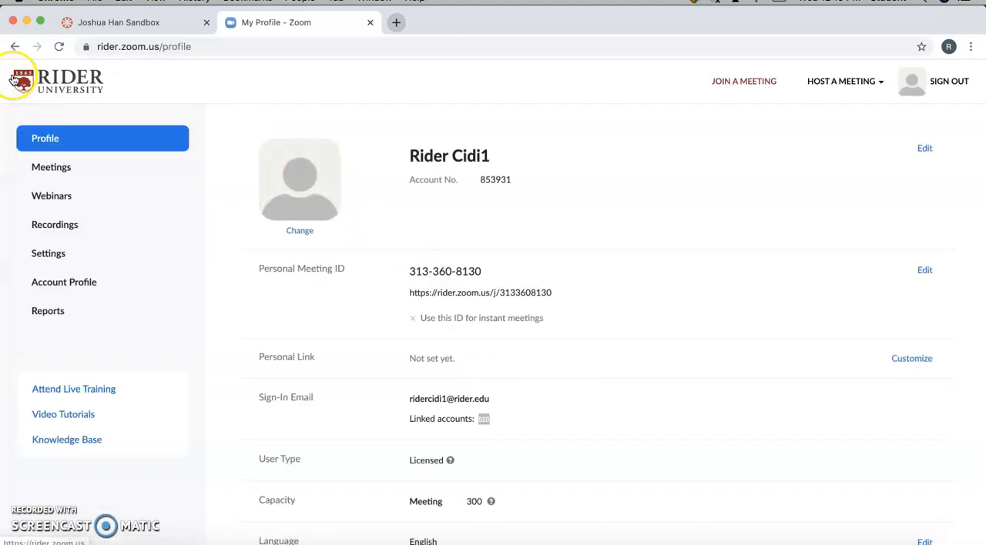
mouse_move(578, 397)
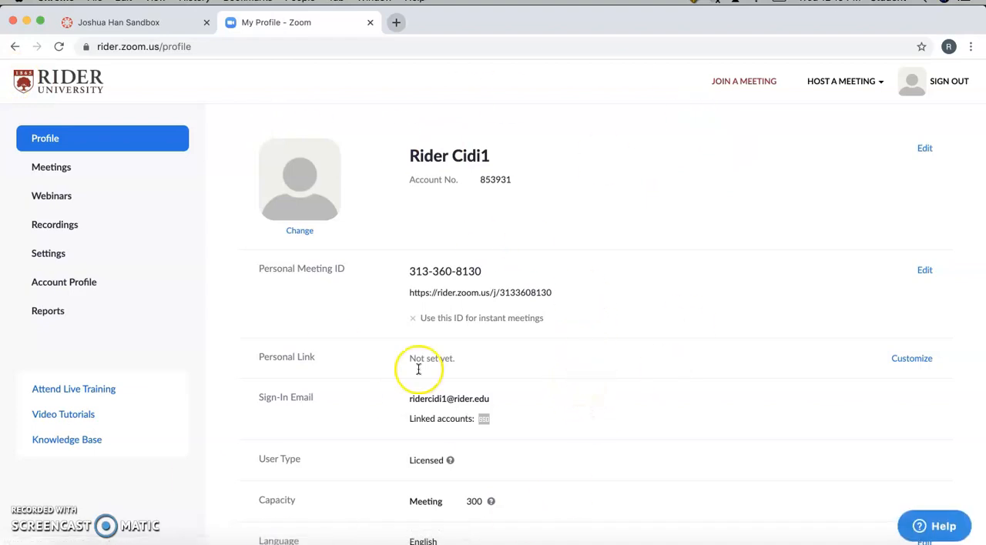
mouse_move(487, 162)
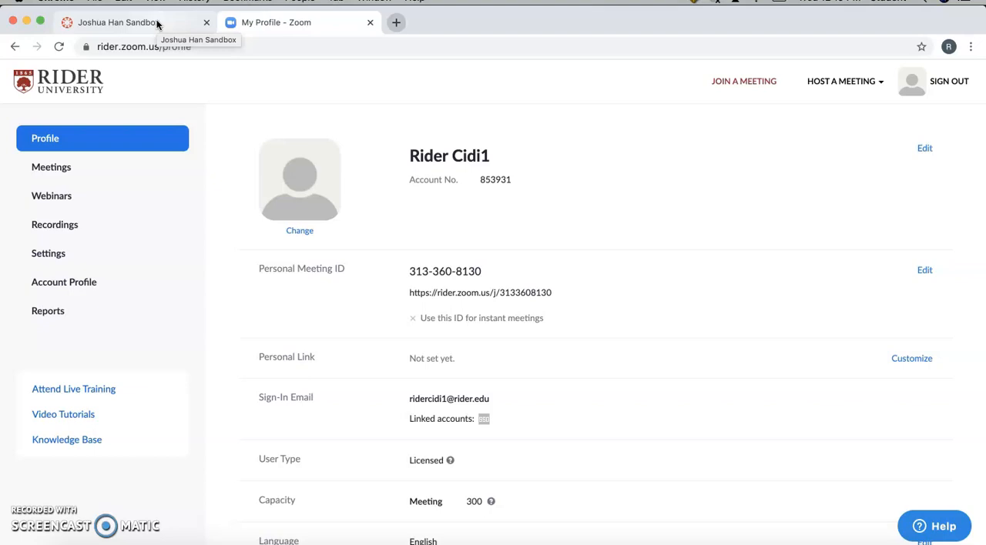
- Return to the Canvas sandbox course and go to its course Settings
left_click(120, 21)
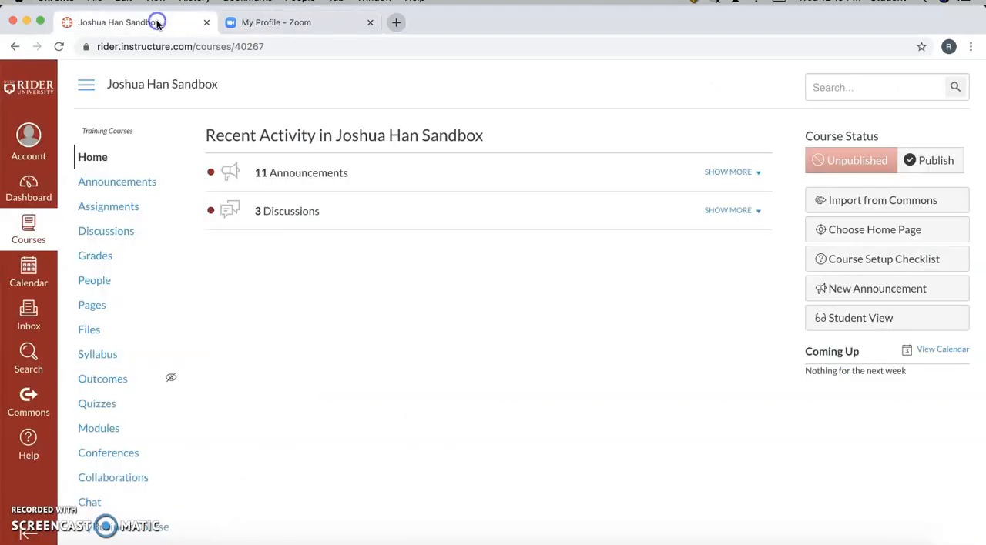
mouse_move(322, 414)
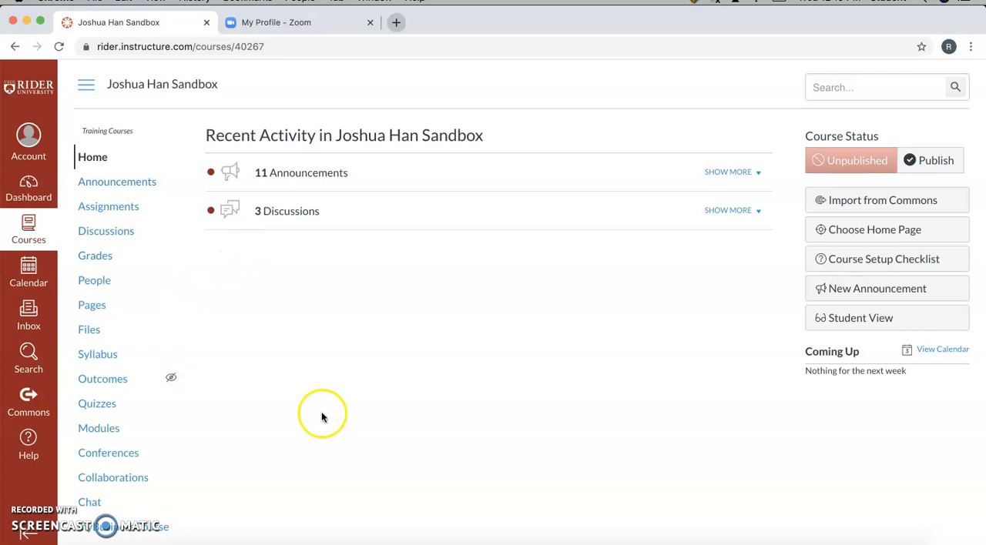
scroll("down", 3)
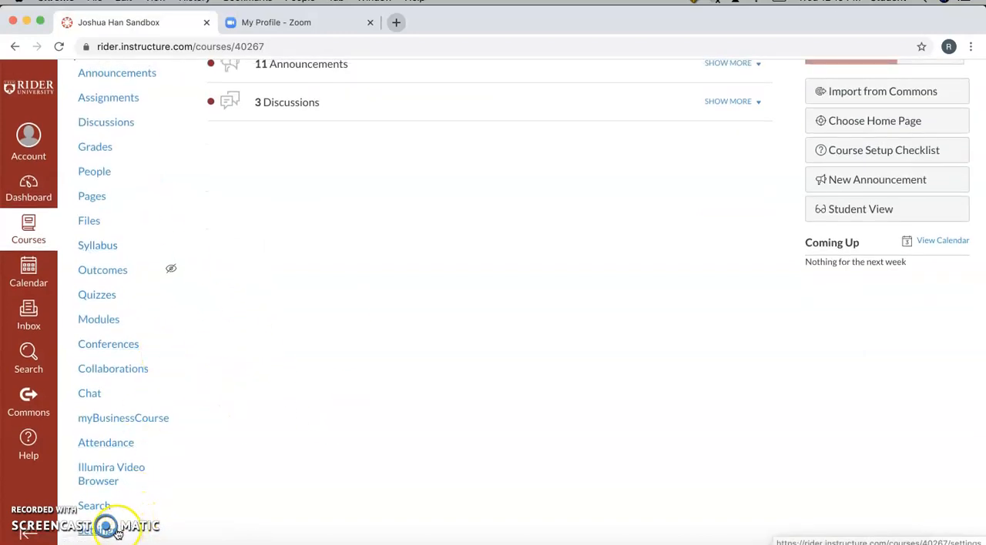
left_click(100, 530)
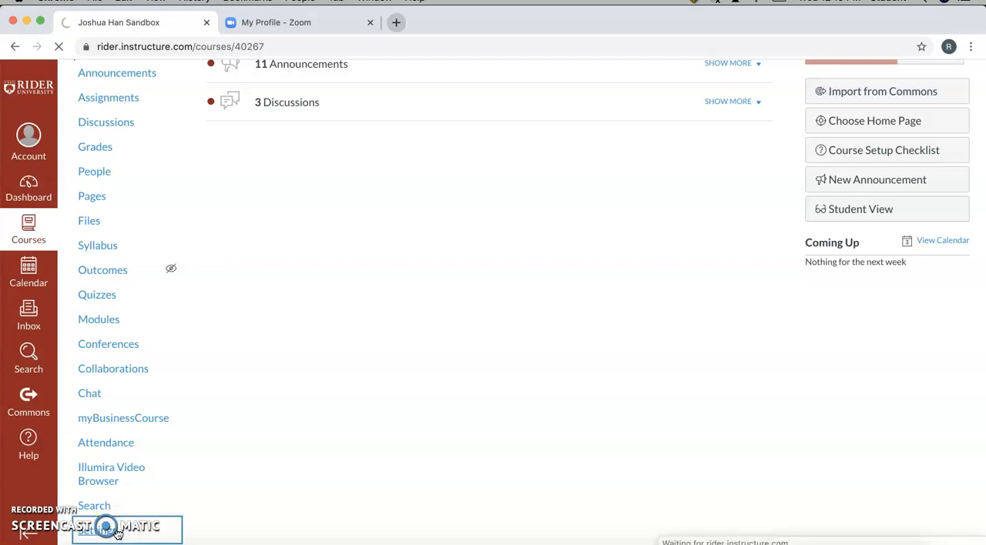
- Enable Zoom in the course's Navigation settings list
left_click(117, 530)
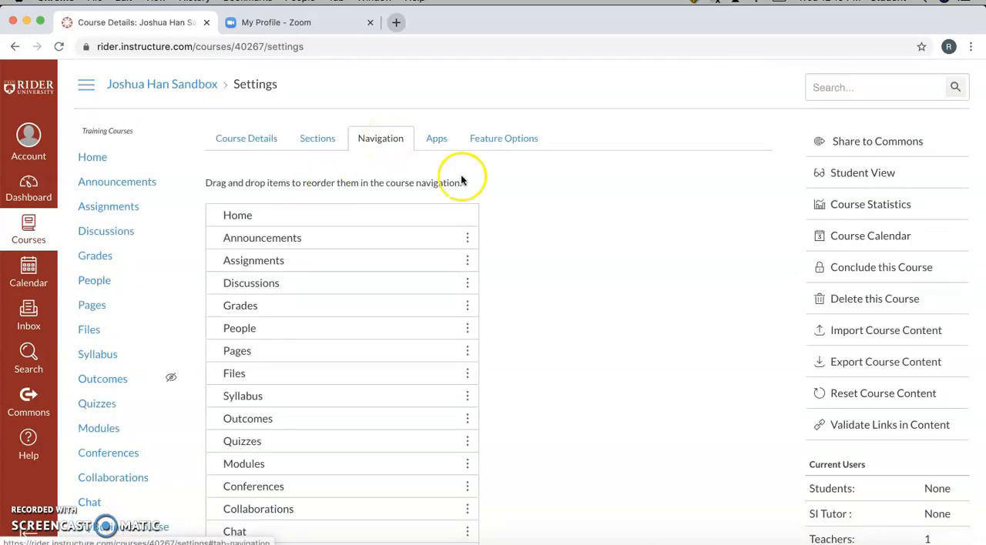
scroll("down", 3)
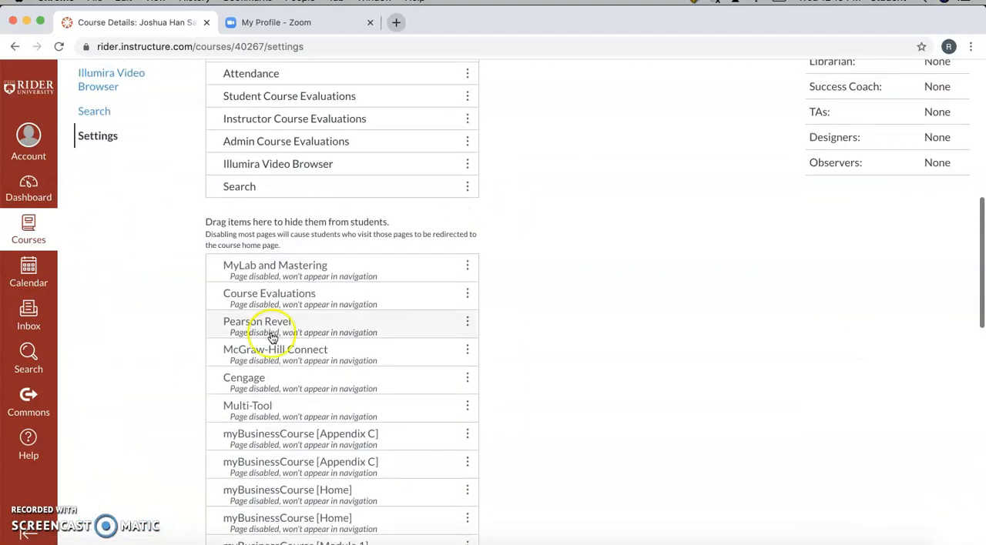
scroll("down", 3)
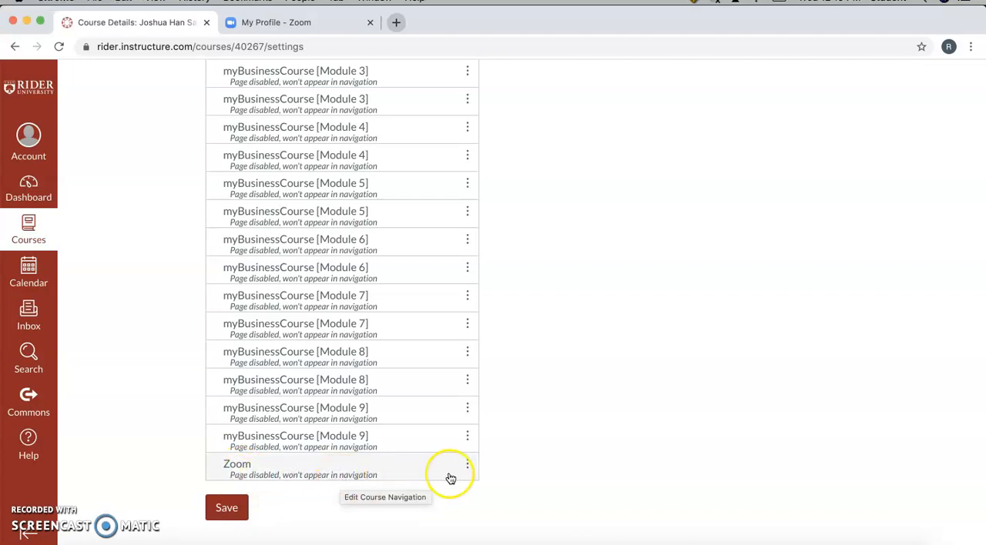
left_click(468, 464)
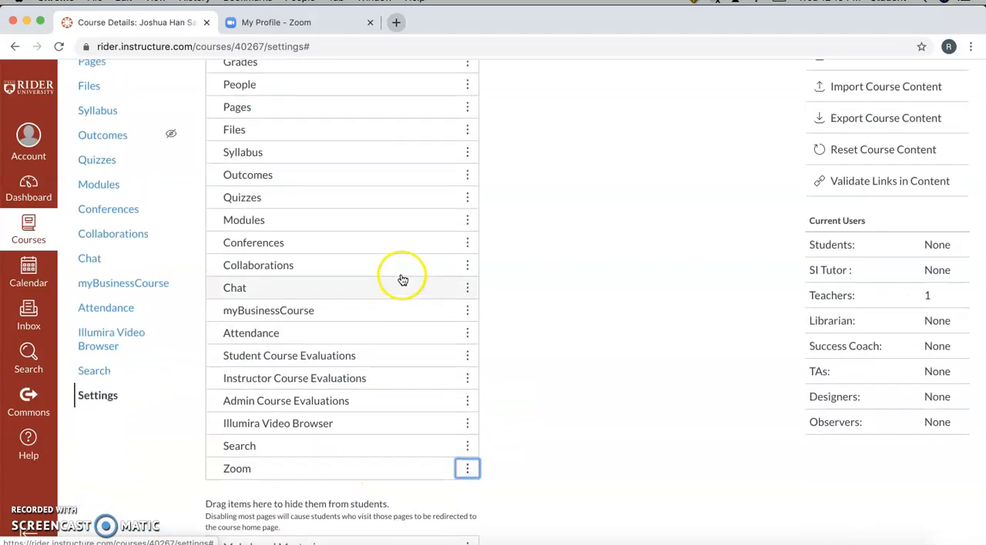
- Save the navigation changes and view the course's Zoom meetings page
scroll("down", 3)
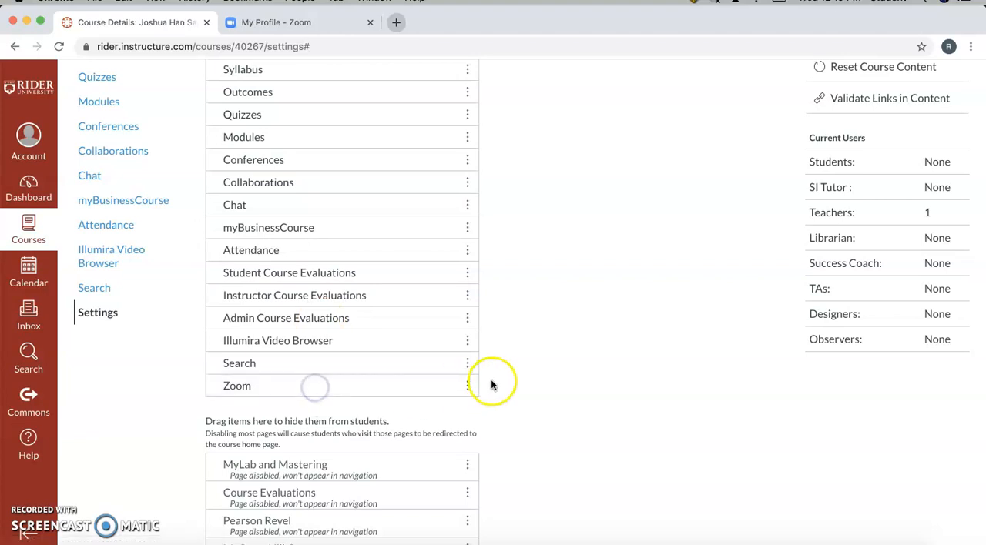
scroll("down", 3)
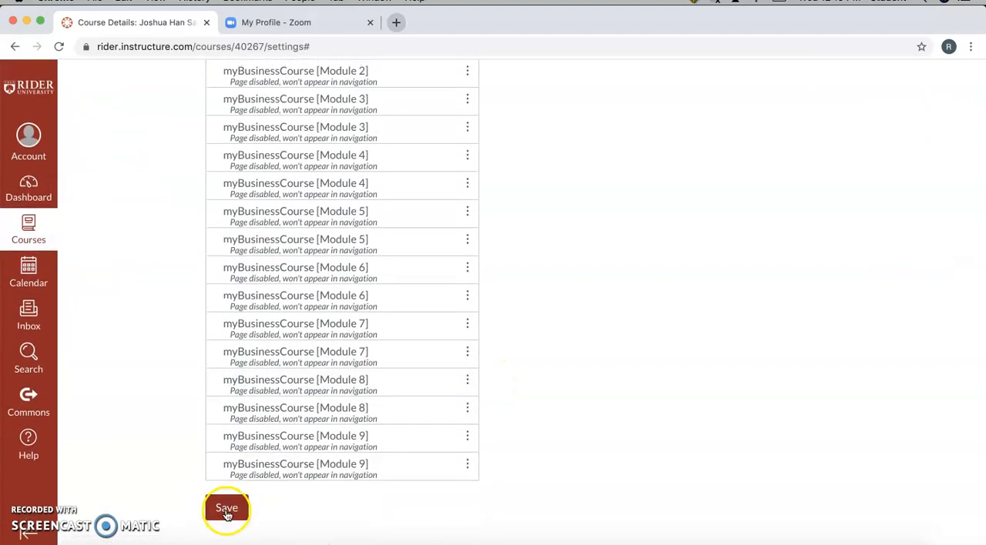
left_click(227, 508)
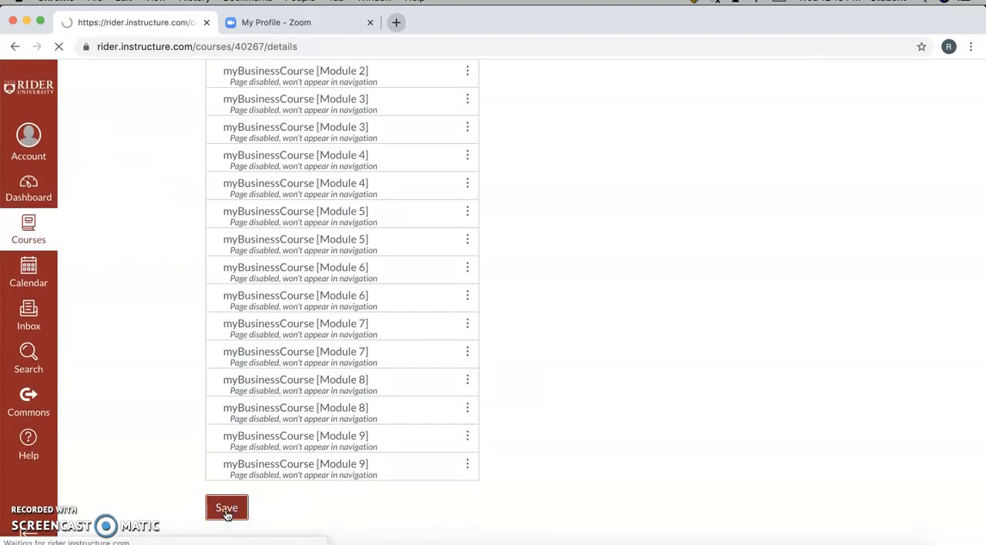
left_click(227, 509)
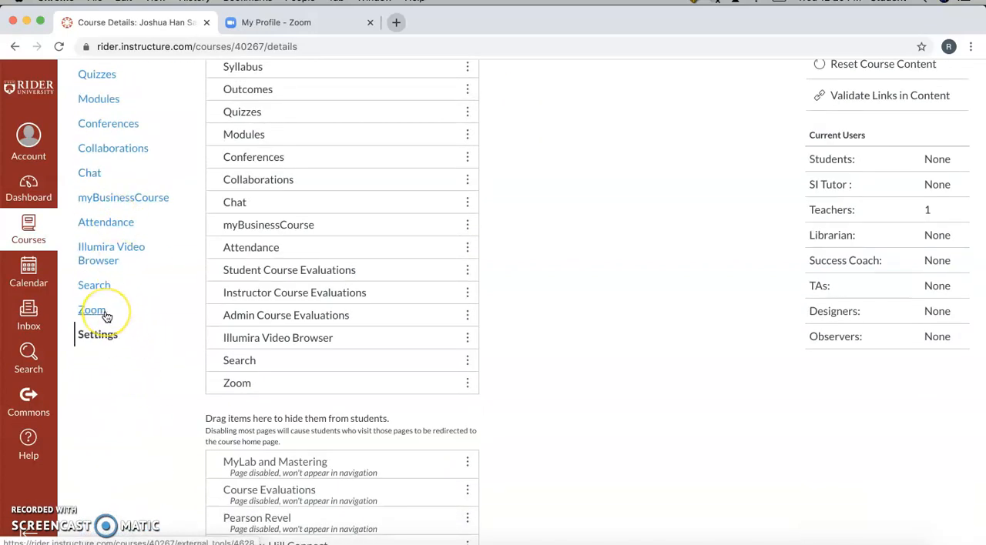
left_click(93, 309)
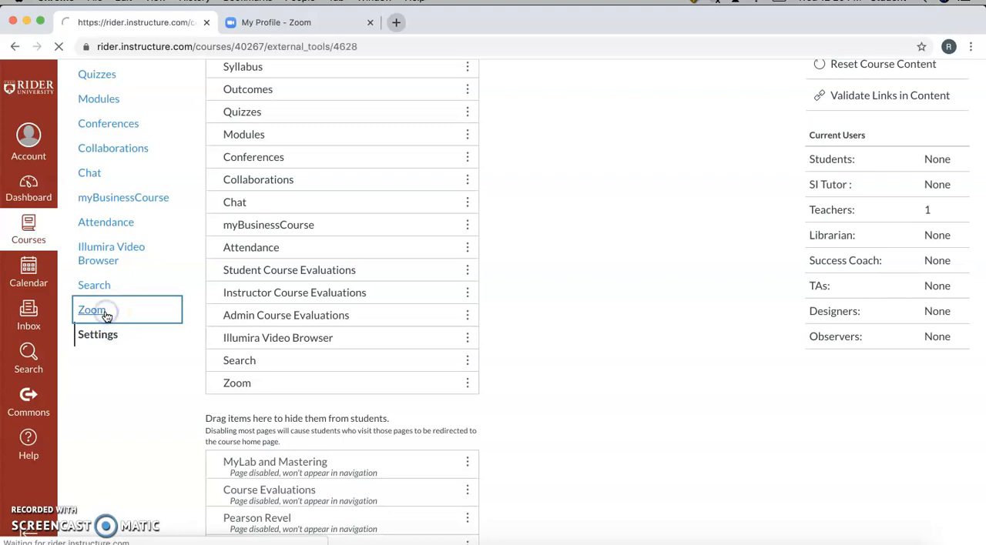
left_click(91, 310)
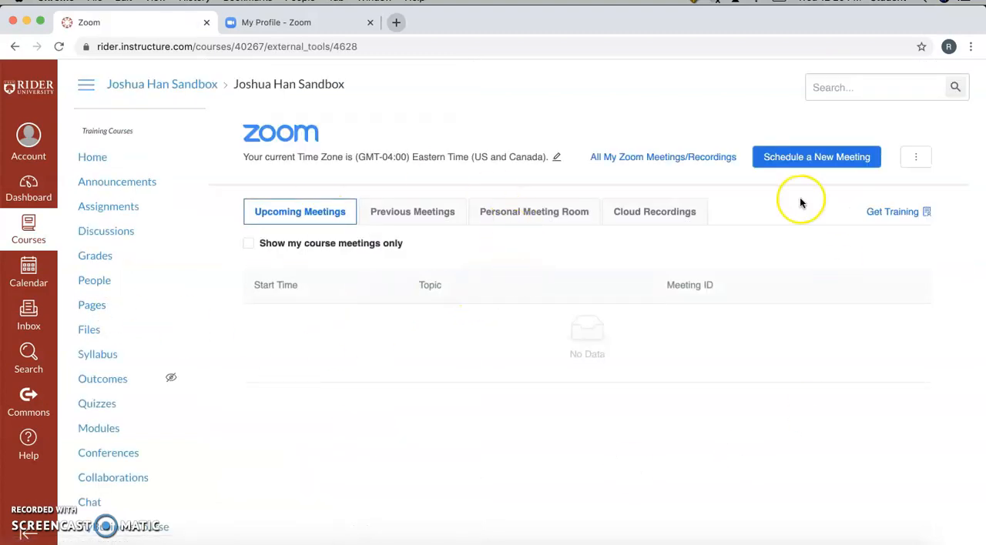